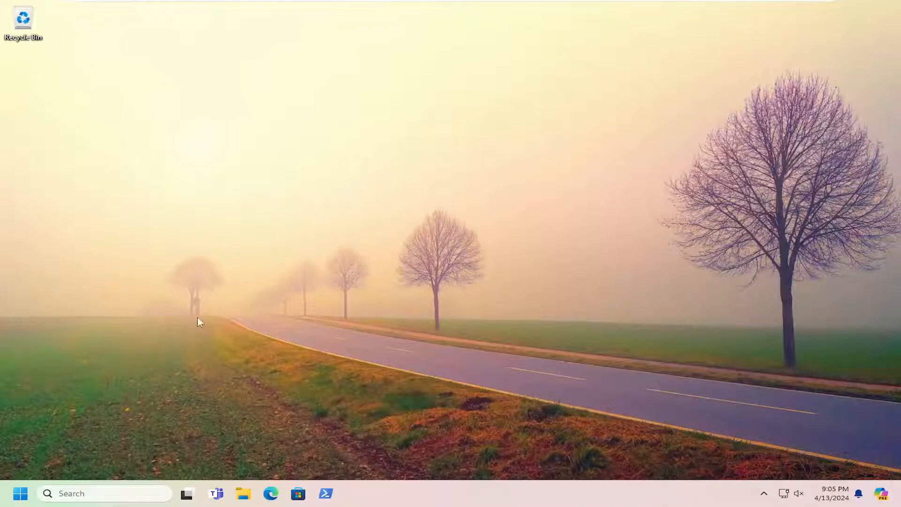
Step: Search 'dco' from Start and launch the Component Services console
click(20, 493)
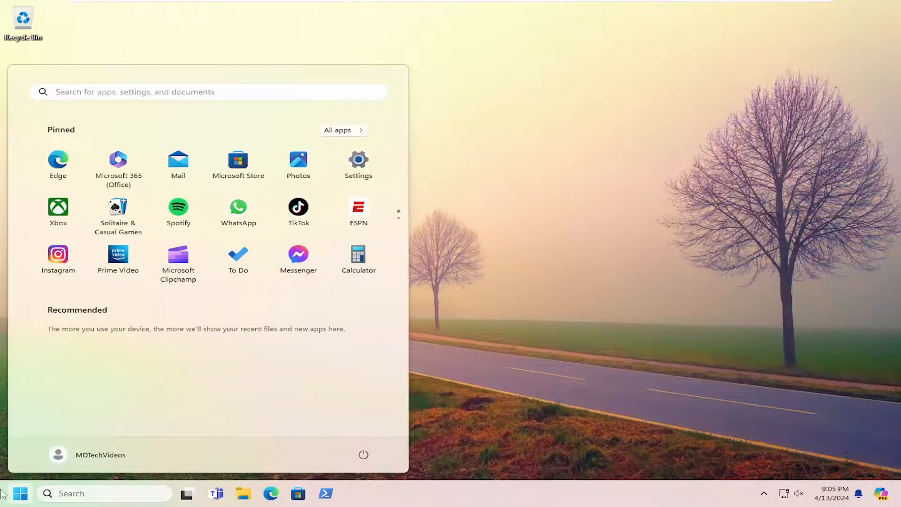
text(dco)
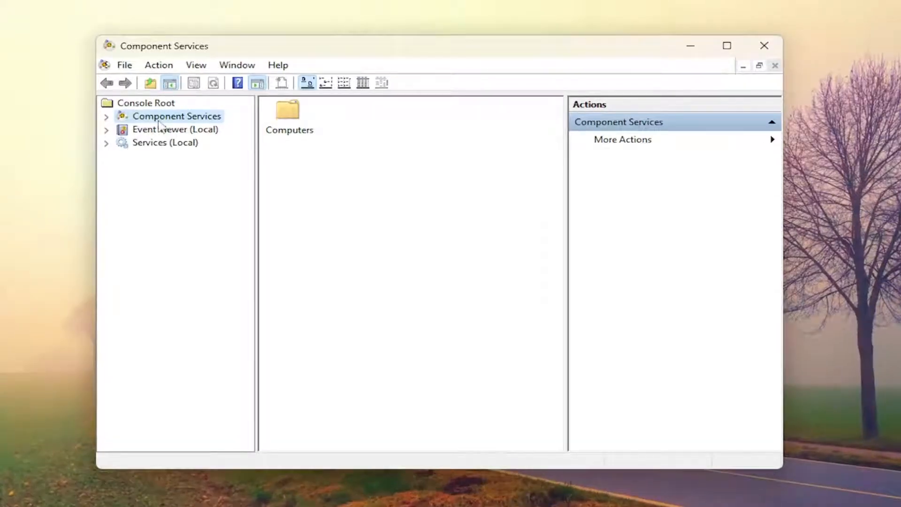
Step: Show My Computer's properties under Computers on the Default Properties page
click(106, 115)
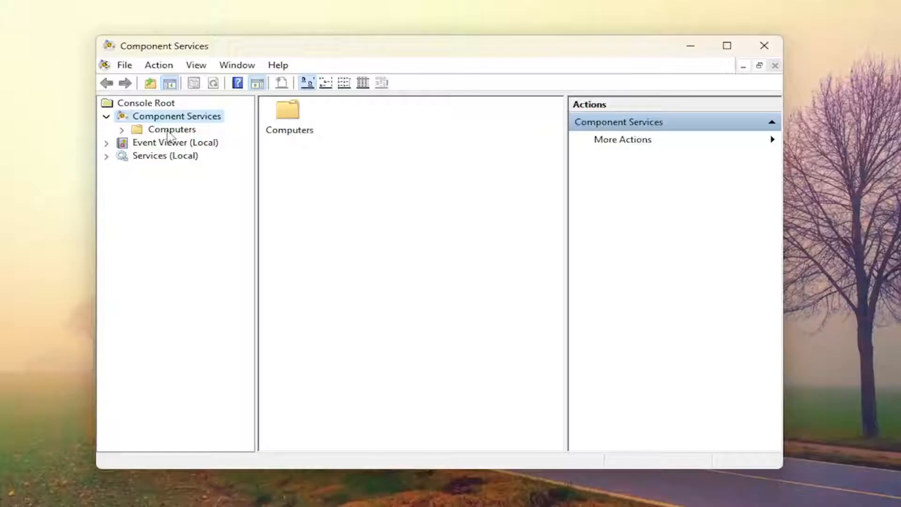
click(121, 128)
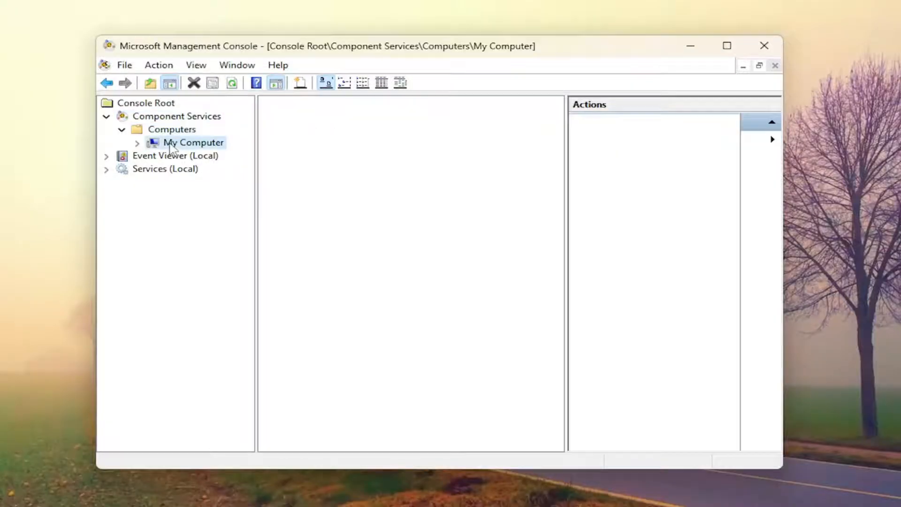
click(193, 142)
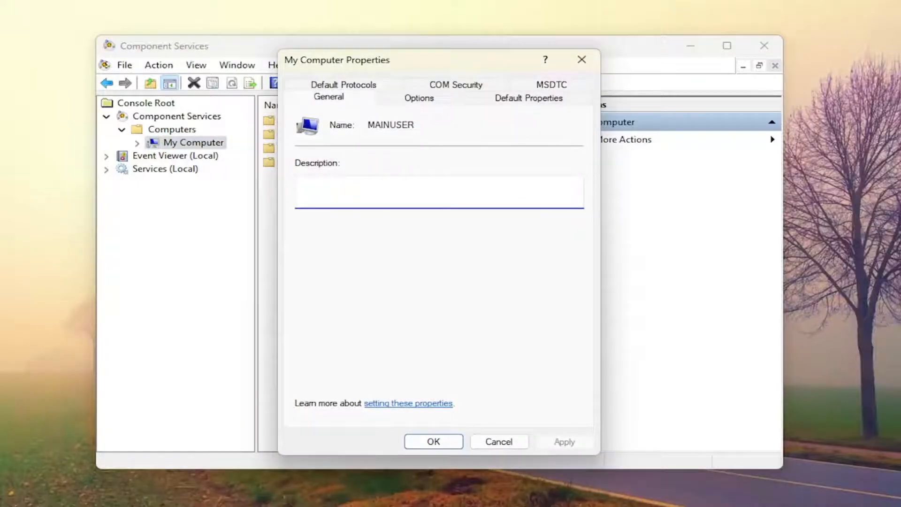
click(528, 96)
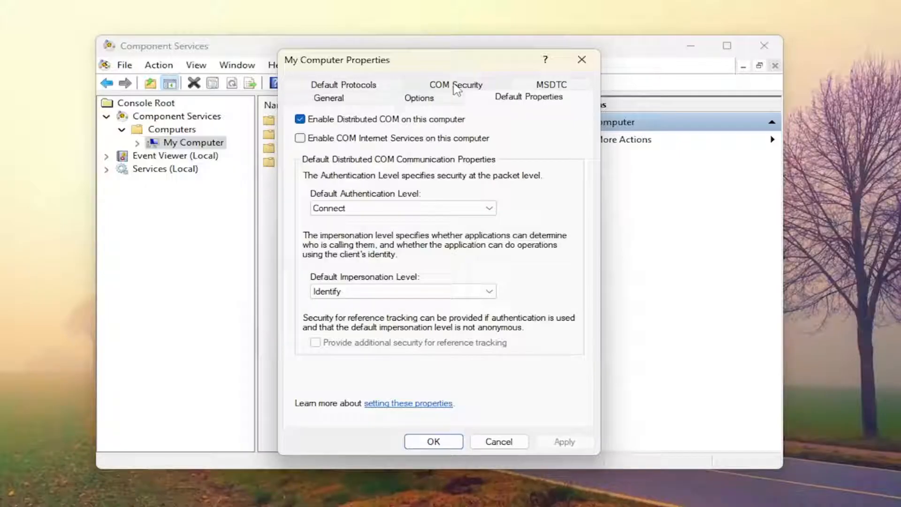
Step: Allow Remote Access for ANONYMOUS LOGON in the COM Security access limits and apply the change
click(456, 84)
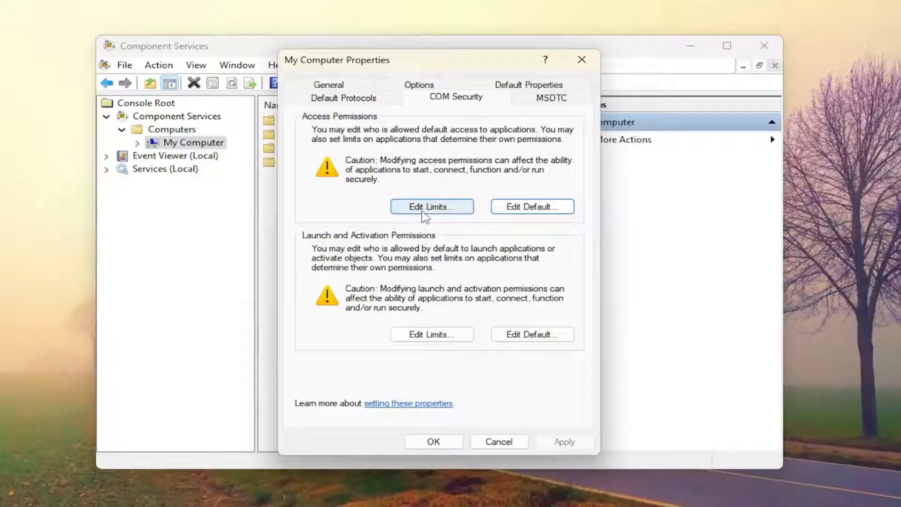
click(431, 207)
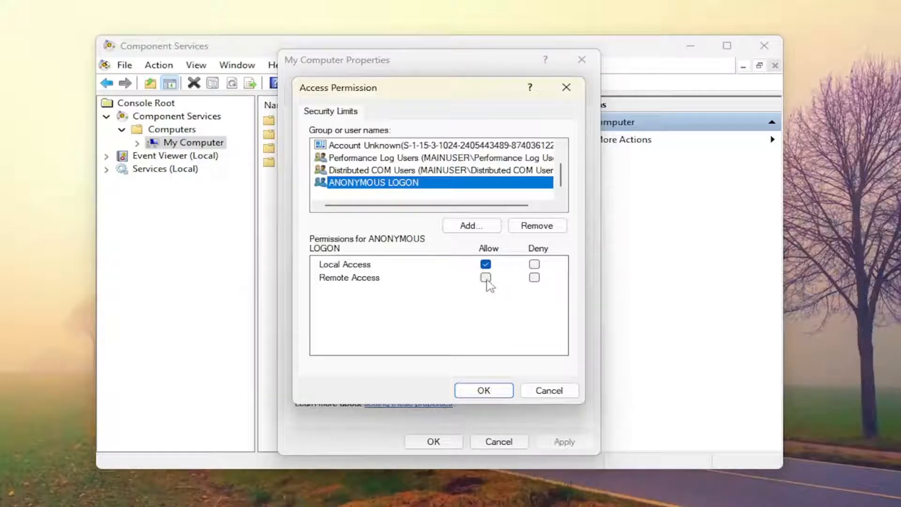
click(485, 277)
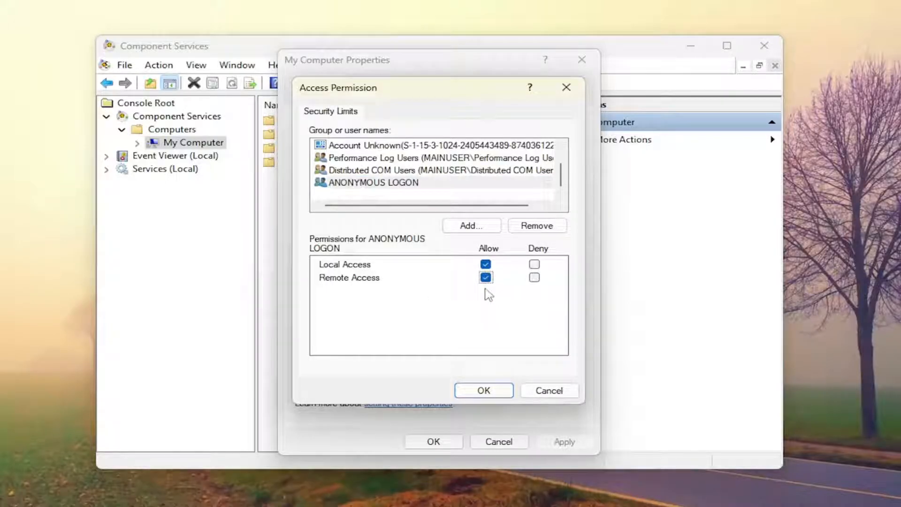
click(484, 390)
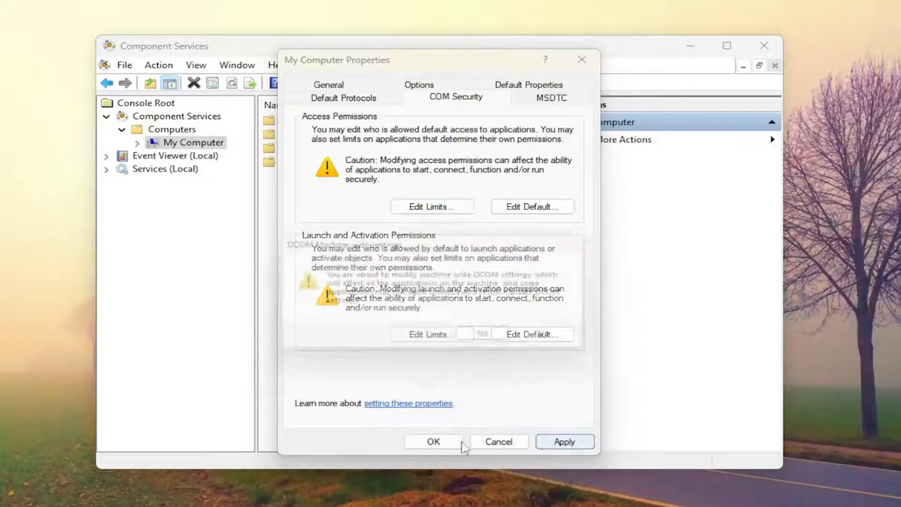
click(564, 441)
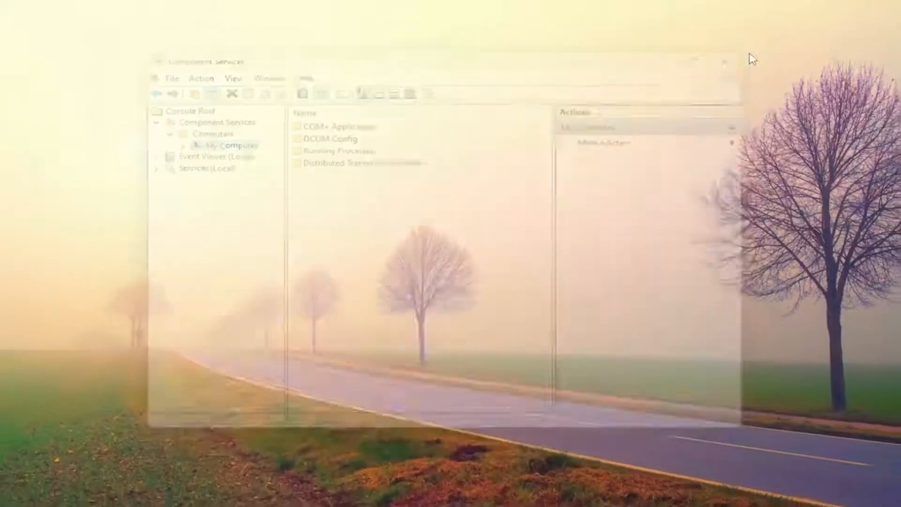
Step: Close Component Services and search 'regedit' from Start
click(722, 62)
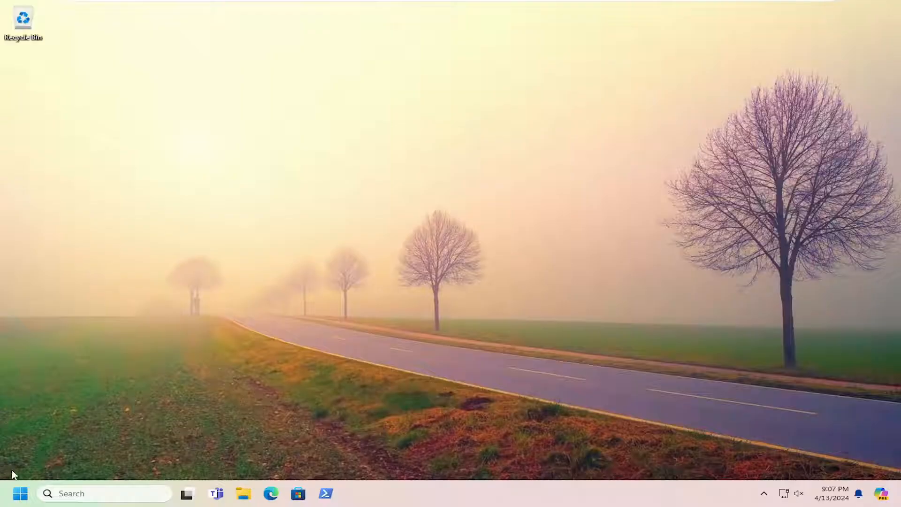
click(20, 493)
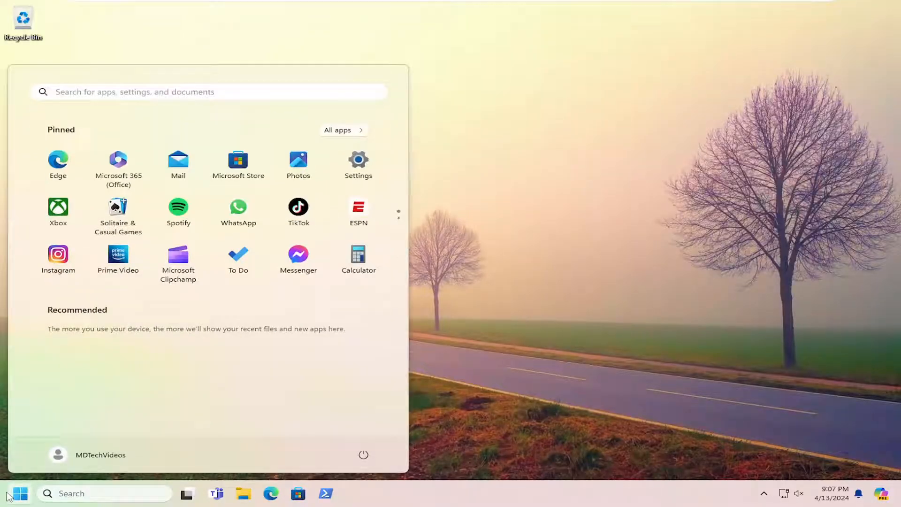
text(regedit)
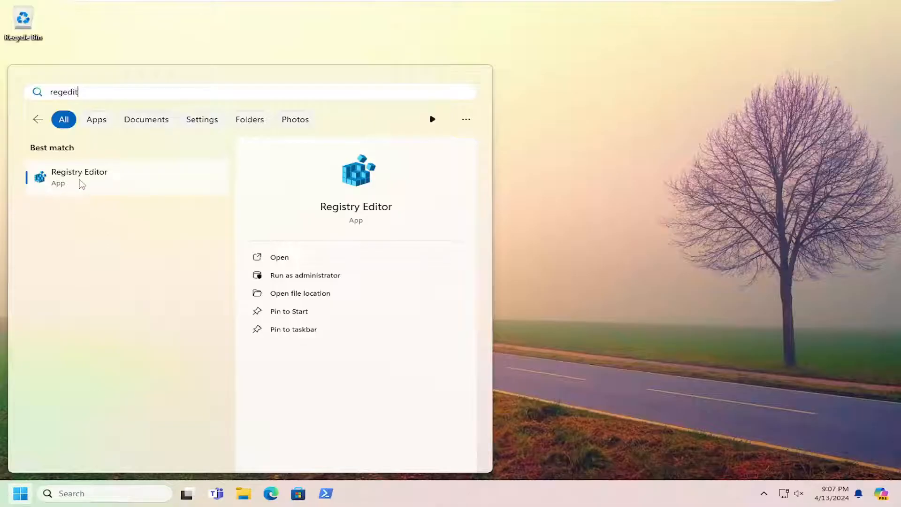
Step: Launch Registry Editor as administrator, accepting the admin prompt
right_click(79, 177)
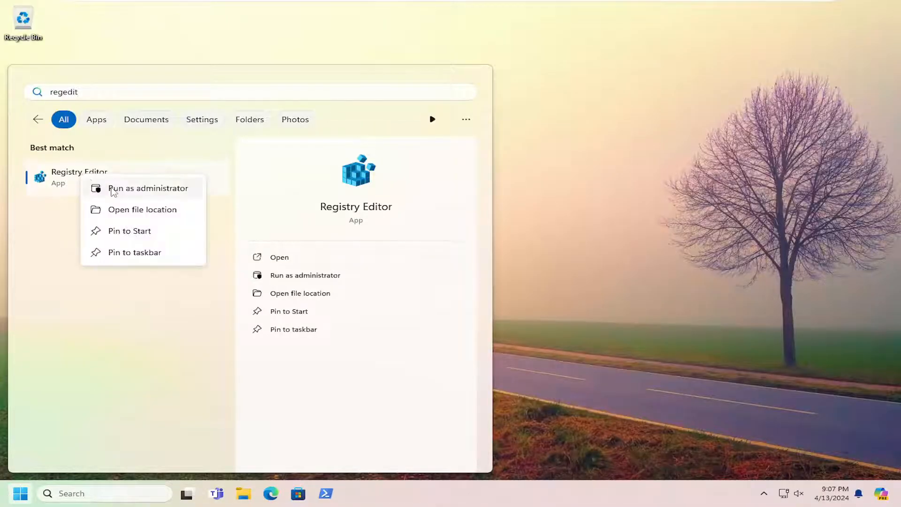
click(148, 188)
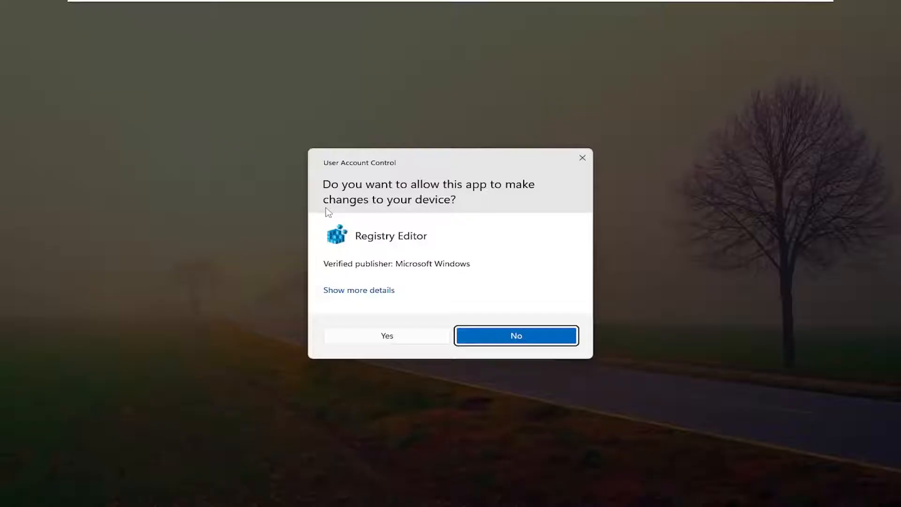
mouse_move(416, 343)
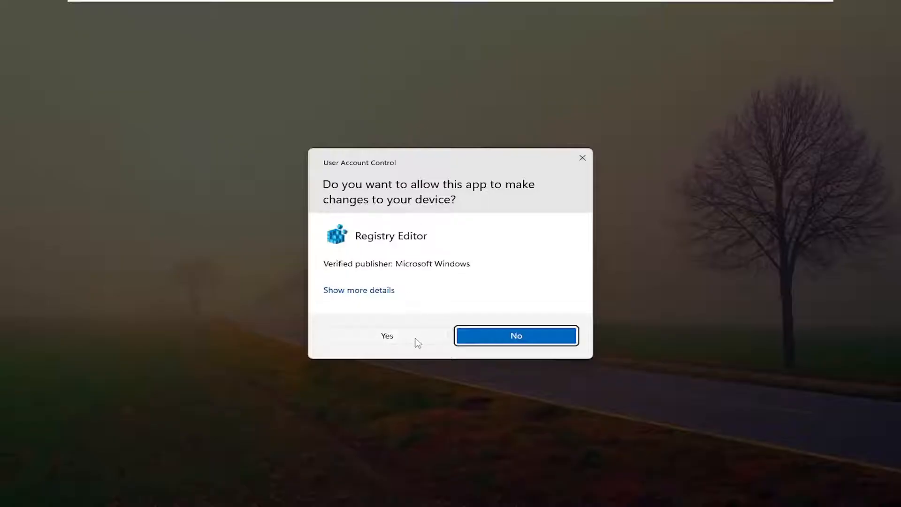
click(387, 335)
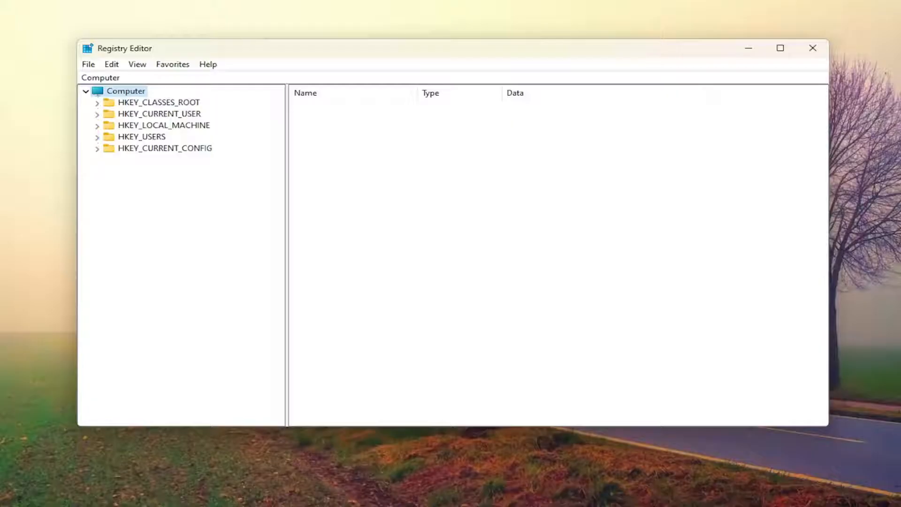
mouse_move(69, 86)
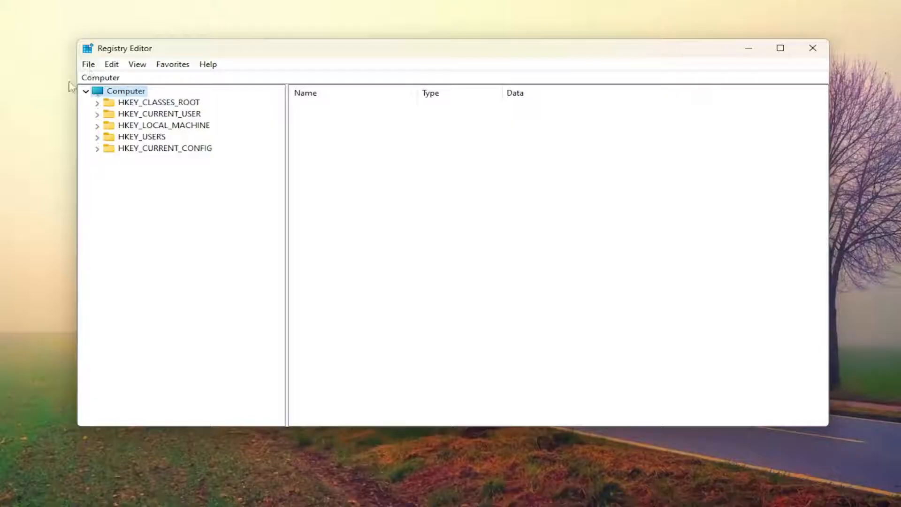
click(88, 64)
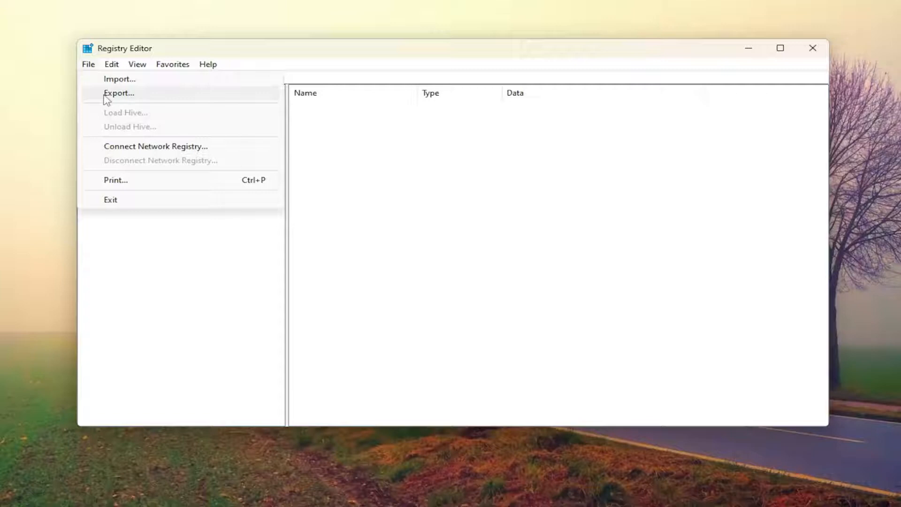
click(118, 93)
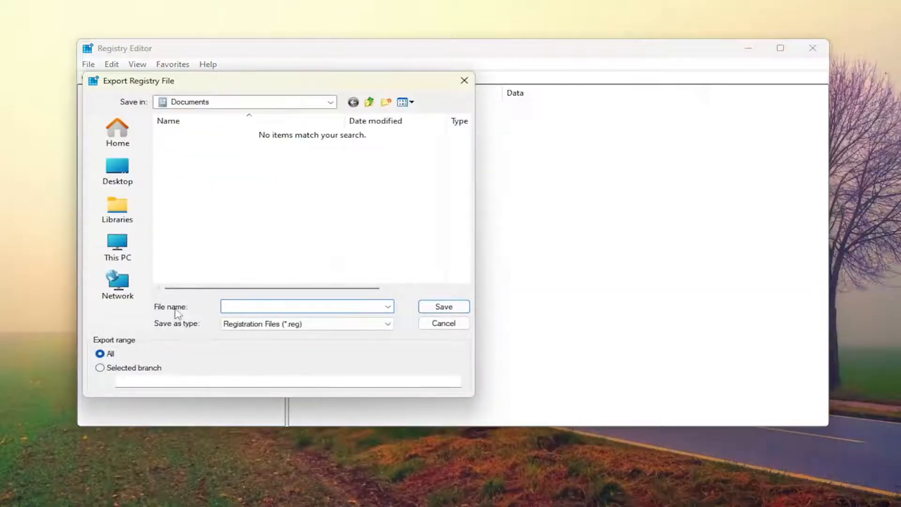
click(304, 306)
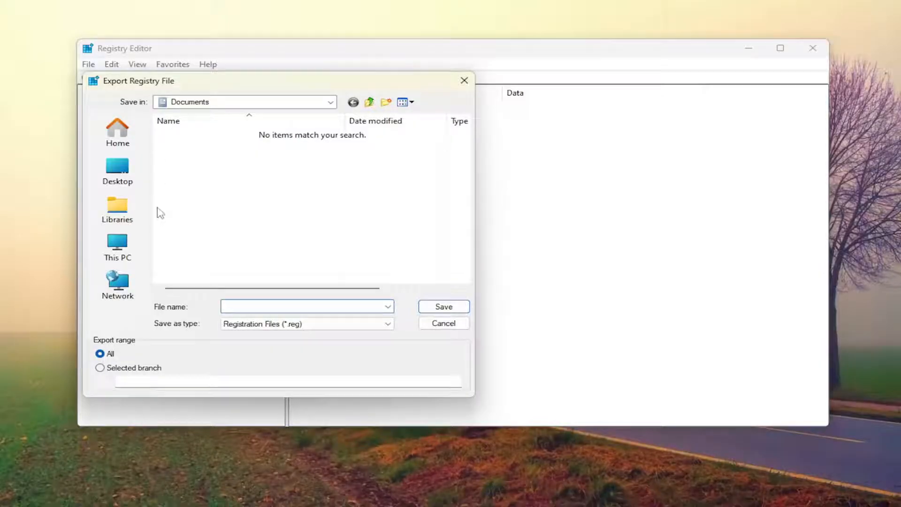
mouse_move(118, 284)
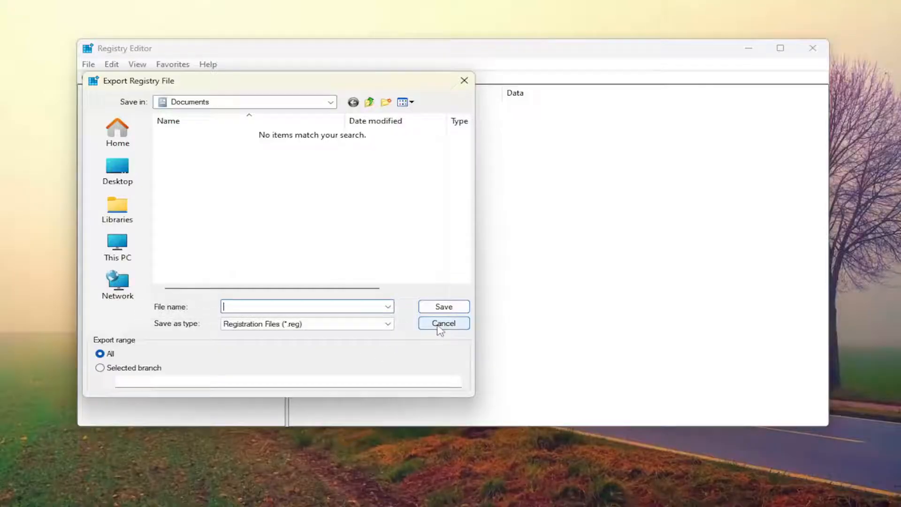
click(442, 323)
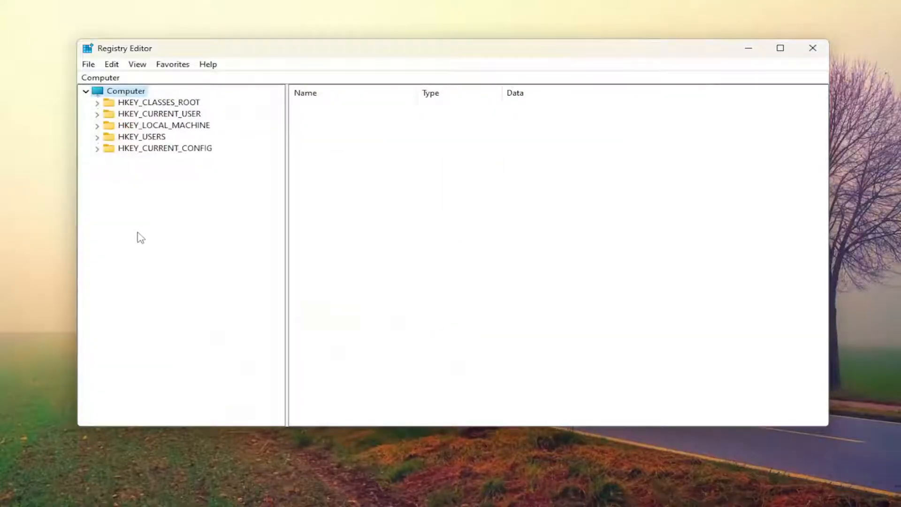
click(89, 63)
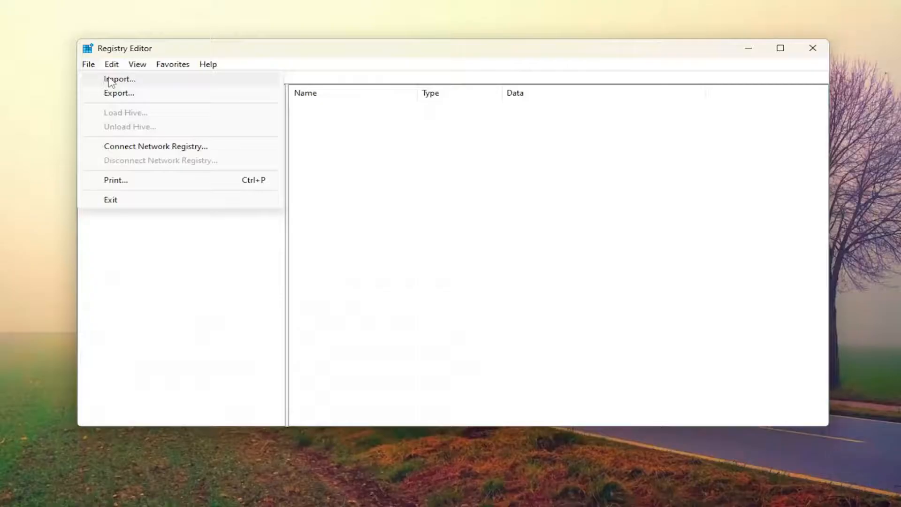
click(119, 79)
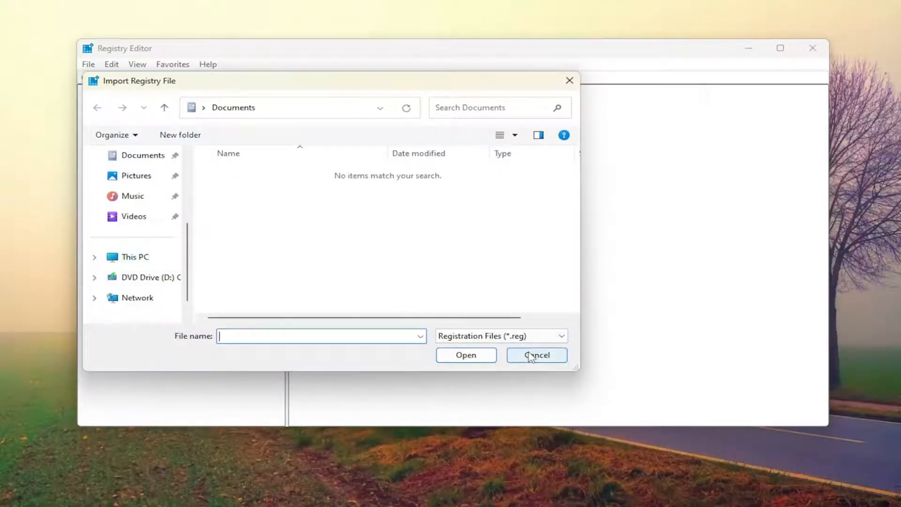
click(536, 355)
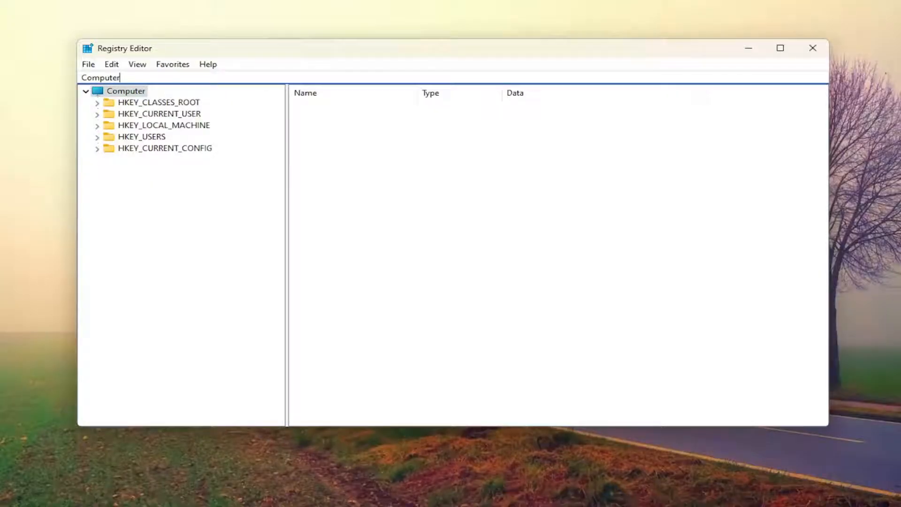
Step: Navigate to the CLSID key {2593F8B9-4EAF-457C-B68A-50F6B8EA6B54} and bring up its Permissions dialog
triple_click(100, 78)
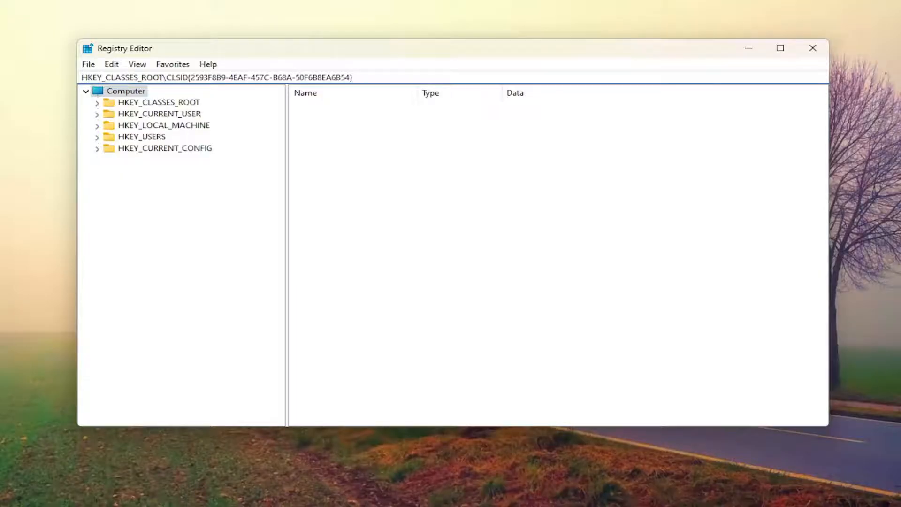
right_click(299, 77)
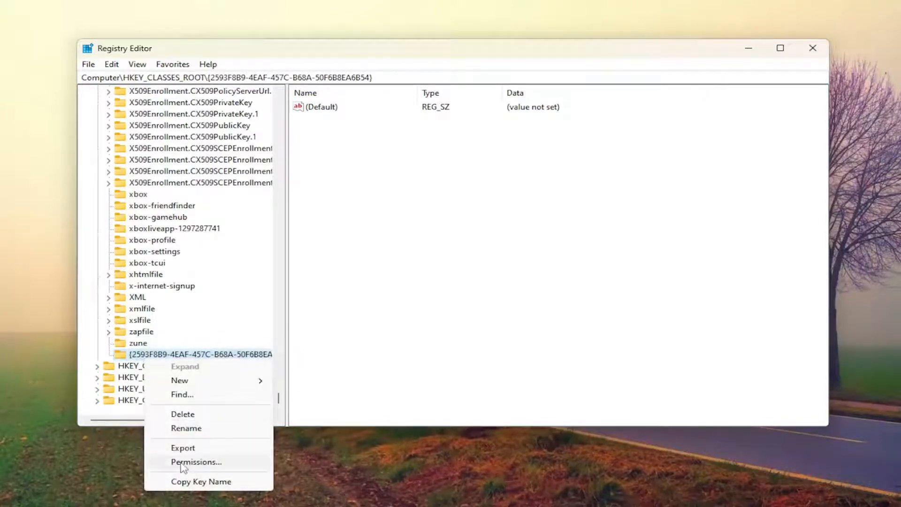
click(196, 461)
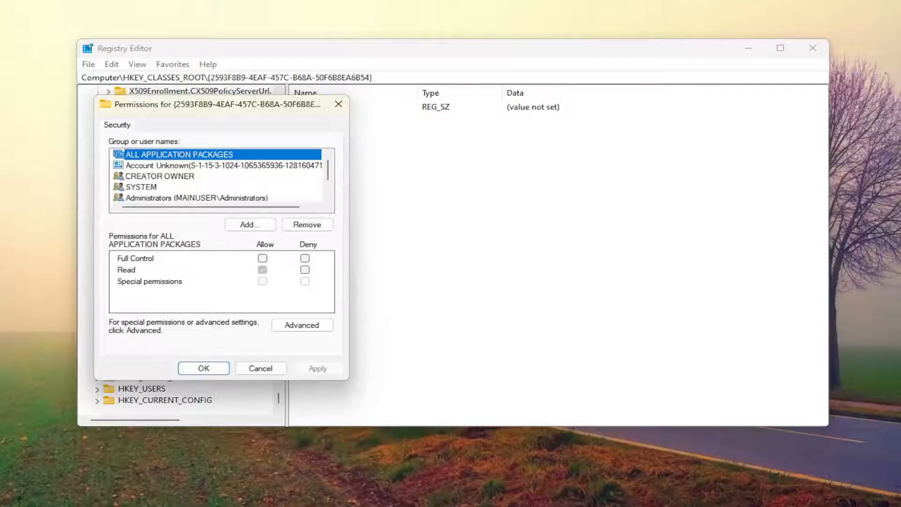
Step: From Advanced security, start changing the owner and list all available users and groups
click(302, 325)
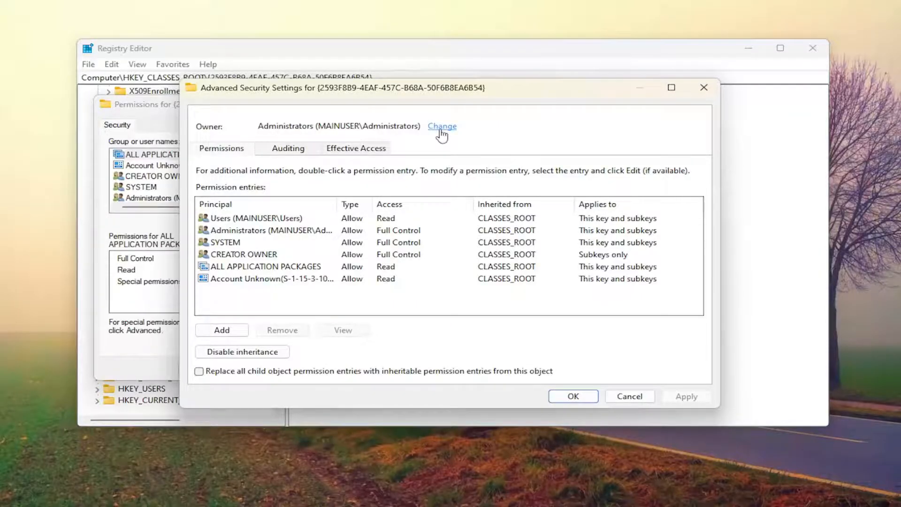
click(441, 127)
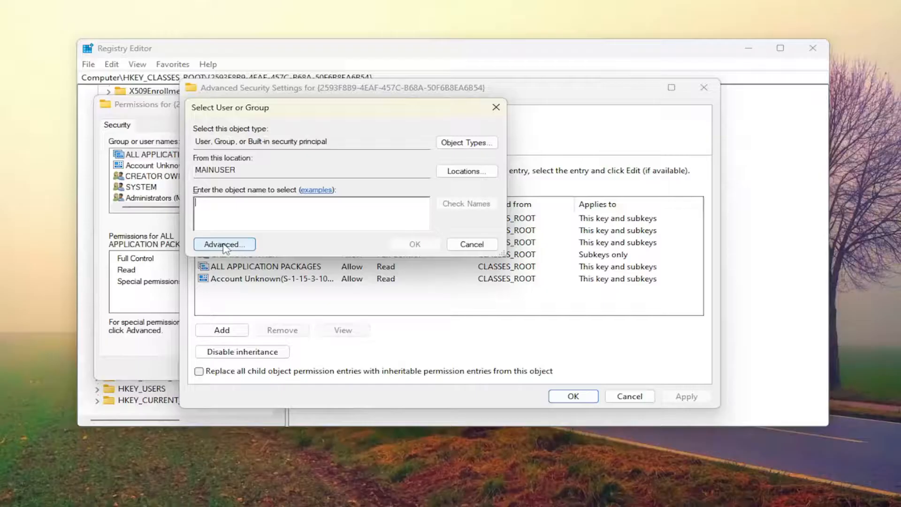
click(224, 244)
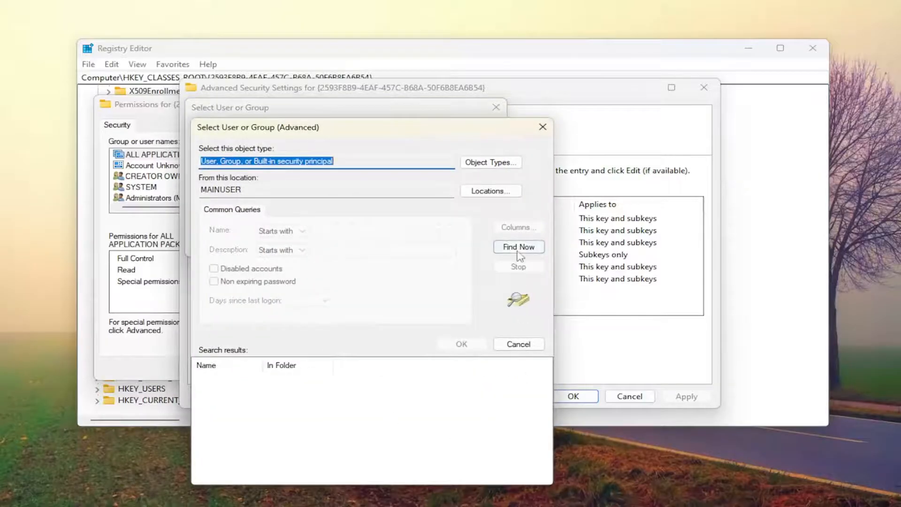
click(518, 247)
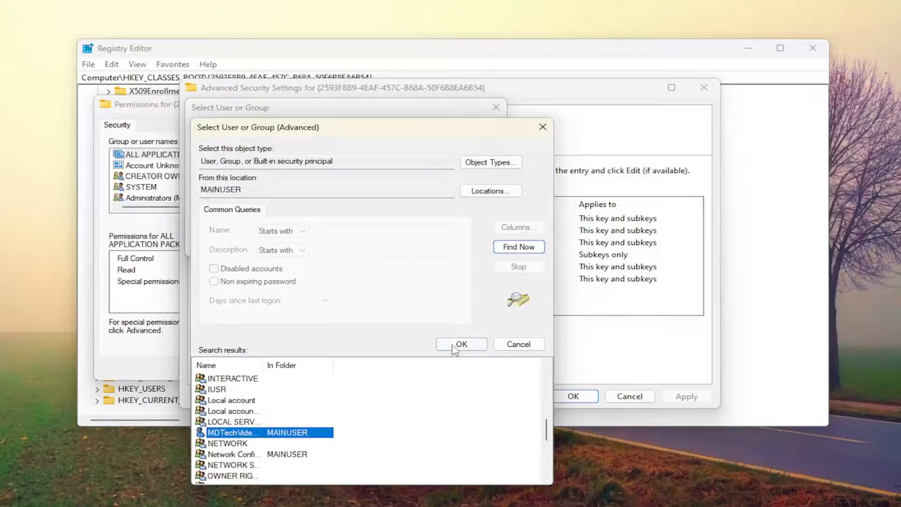
Step: Select the local user account as the key's owner, apply it and close the security dialogs
click(460, 344)
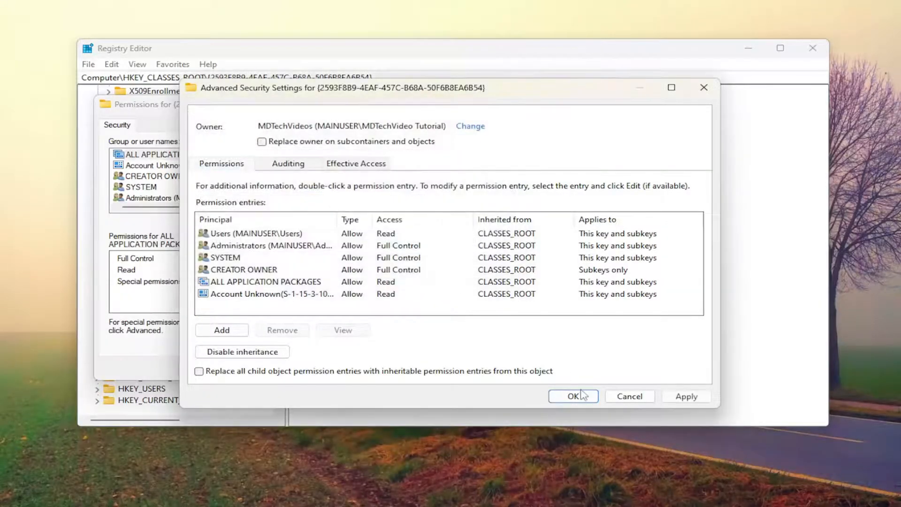
click(261, 142)
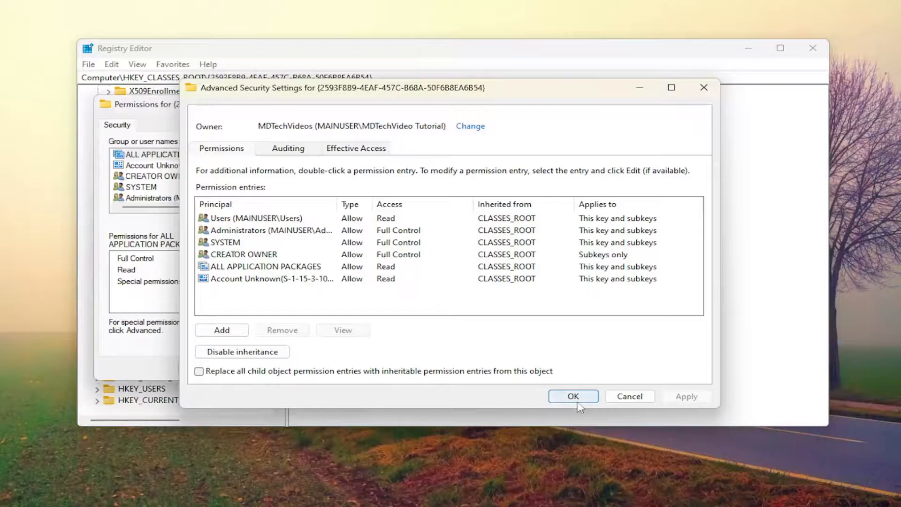
click(572, 395)
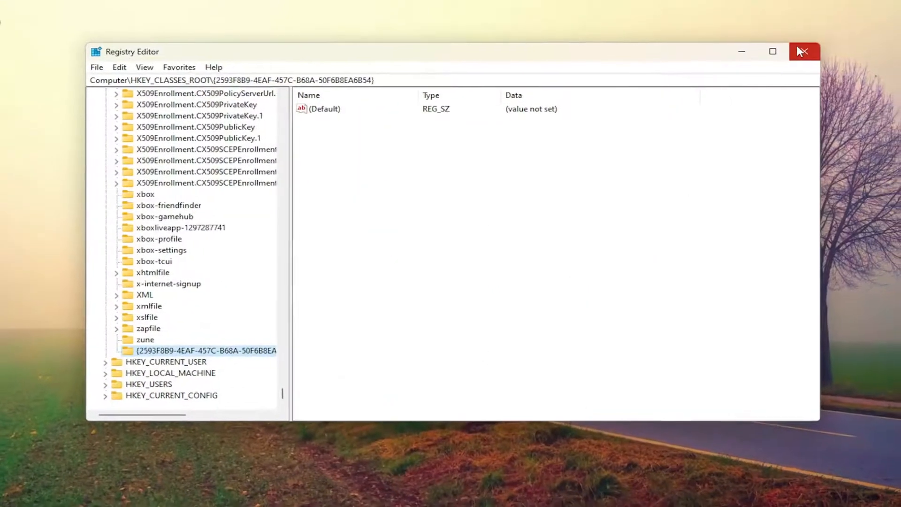